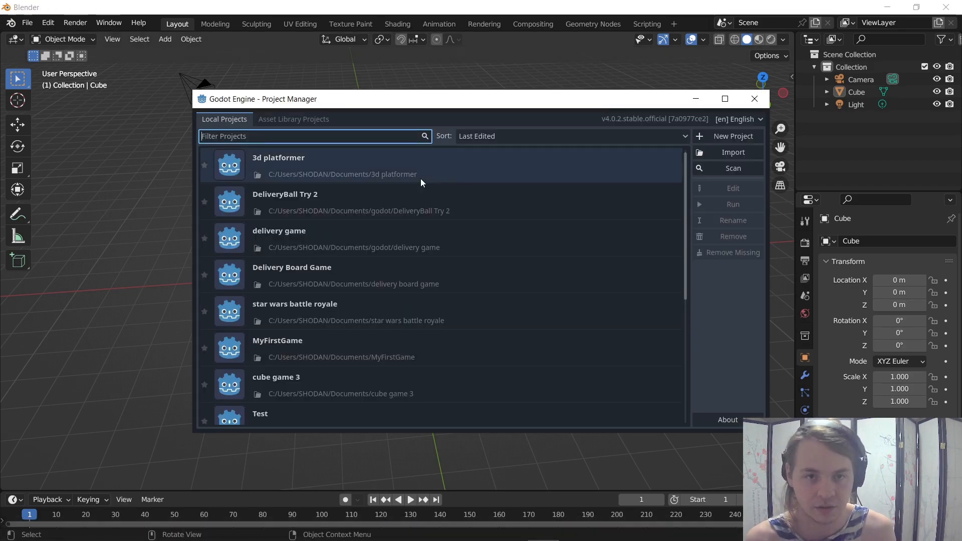
Open the '3d platformer' project from the Project Manager list
double_click(277, 158)
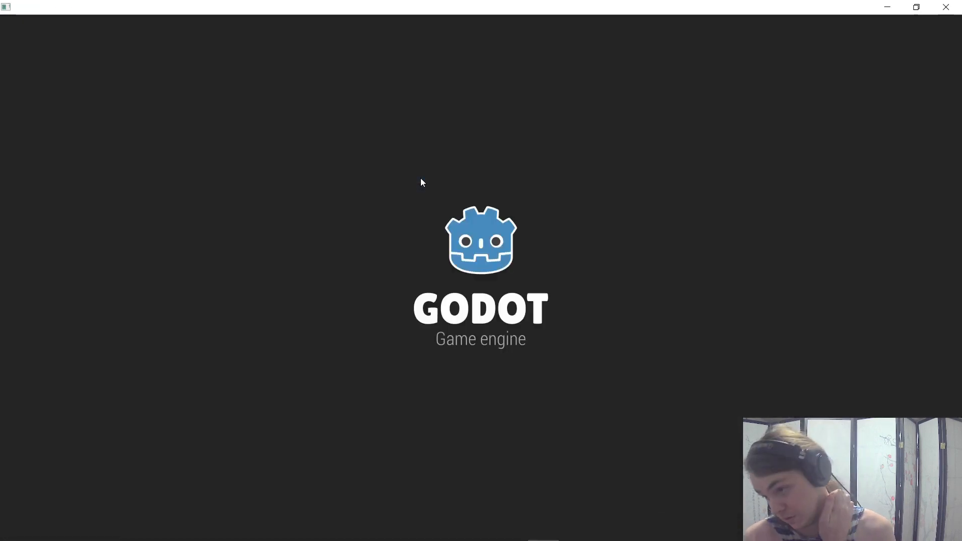
mouse_move(452, 243)
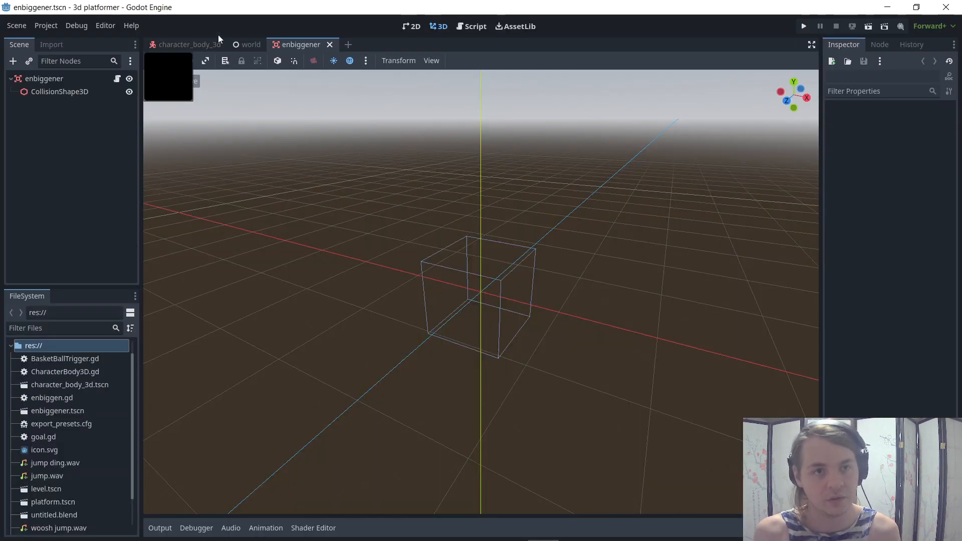
Show the full 'world' level scene, then switch over to Blender
click(250, 45)
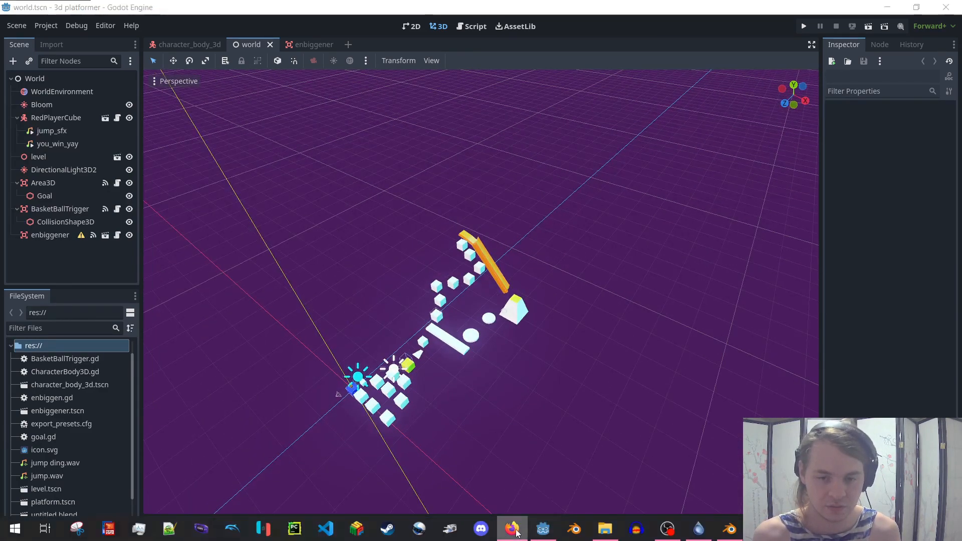
click(728, 528)
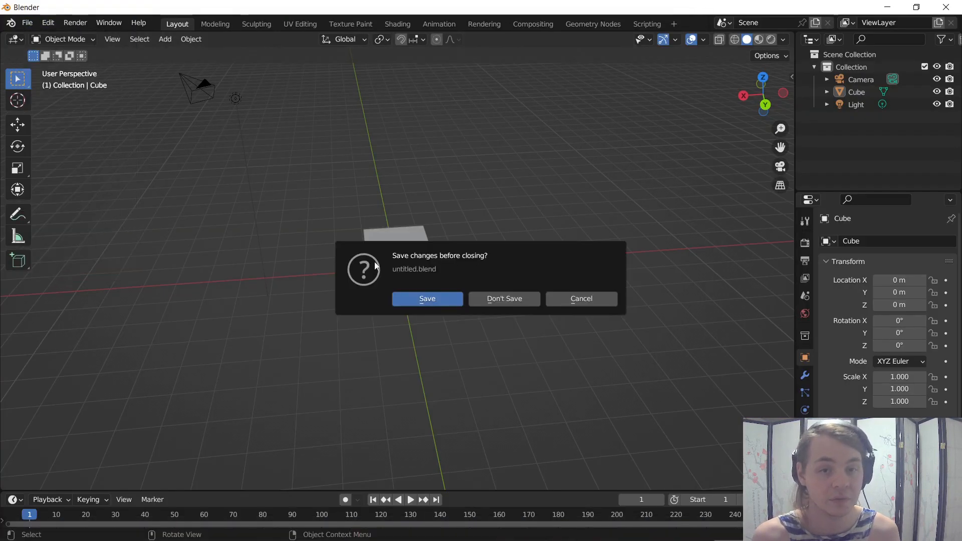
Discard Blender's unsaved scene and open untitled.blend from the 3d platformer folder
click(427, 298)
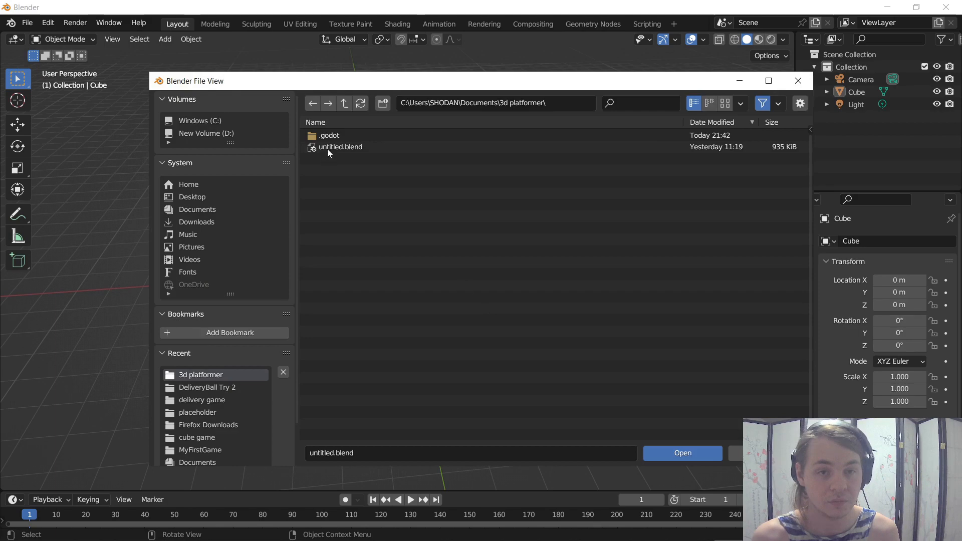
click(681, 453)
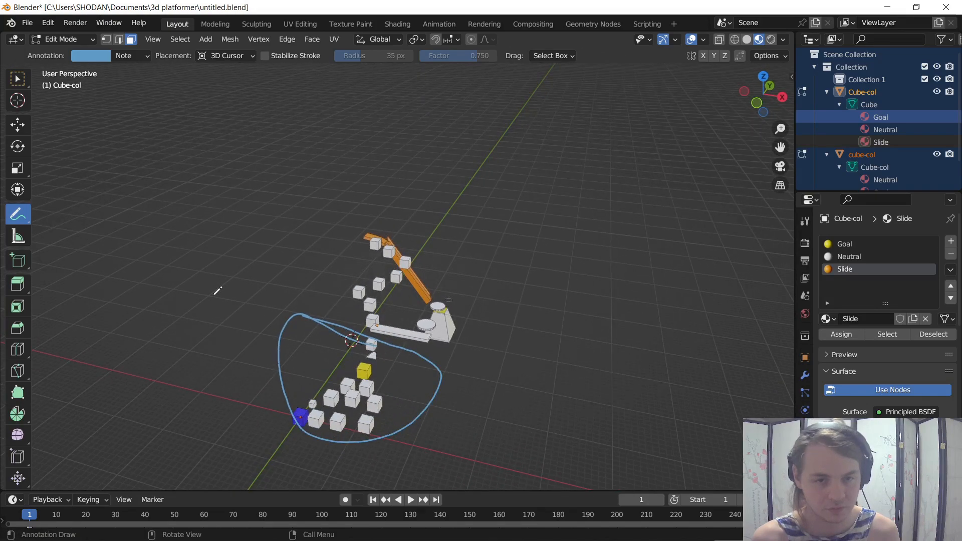
mouse_move(388, 301)
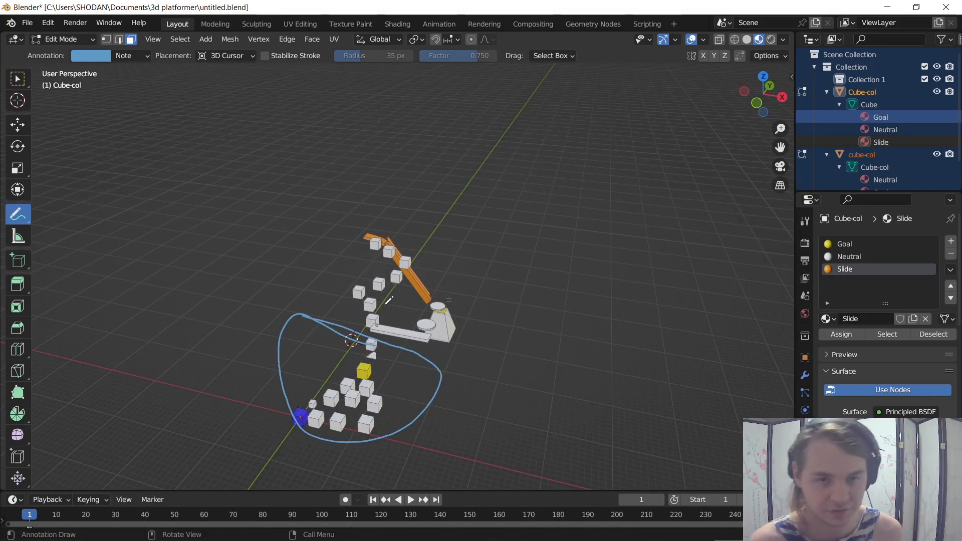
mouse_move(404, 365)
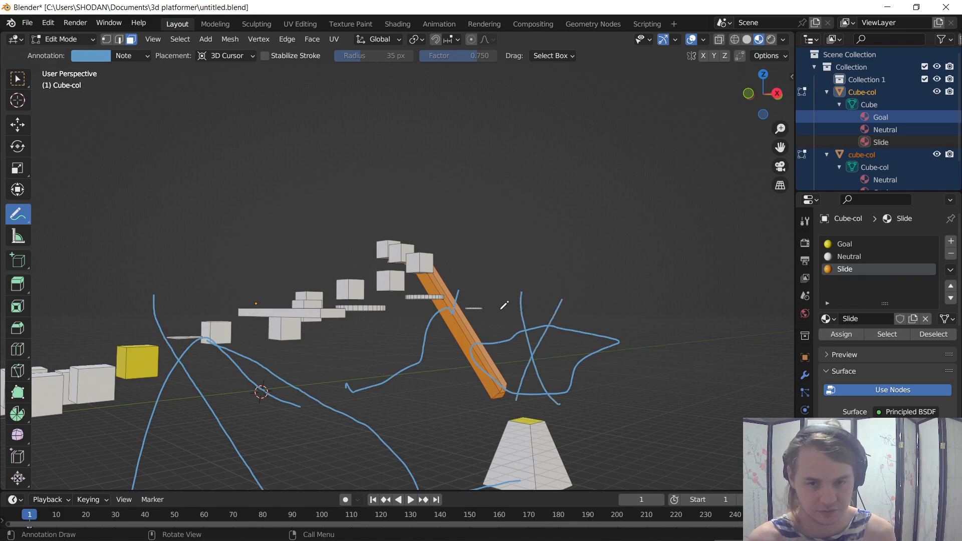
mouse_move(353, 341)
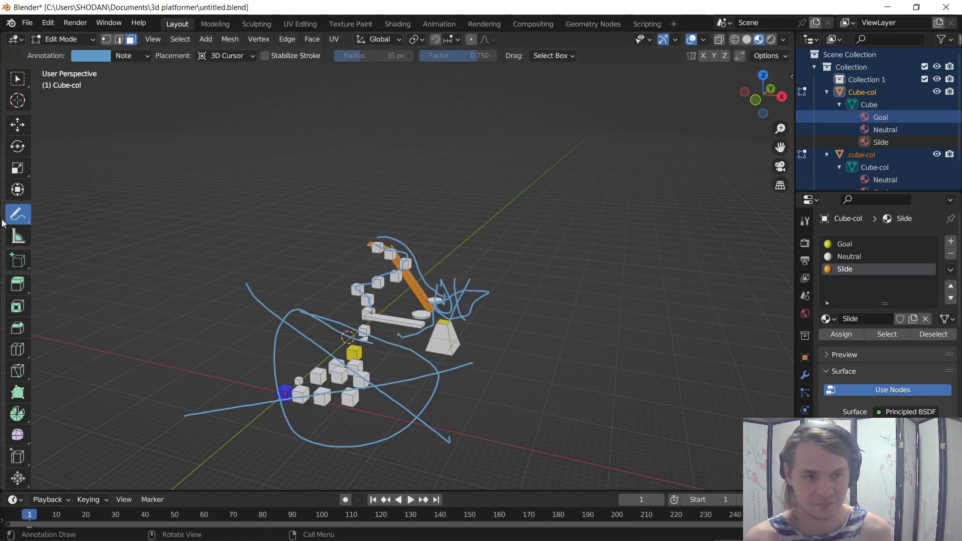
click(17, 189)
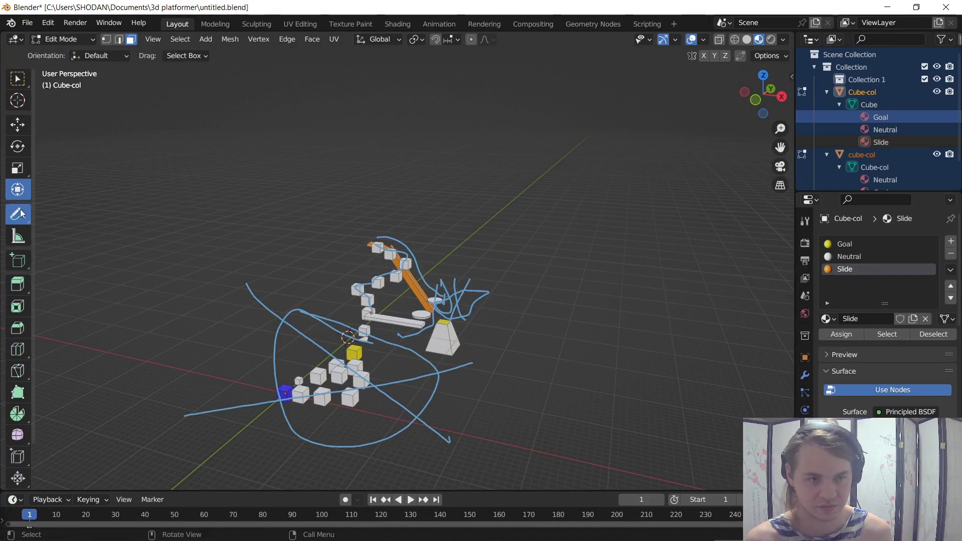
click(18, 214)
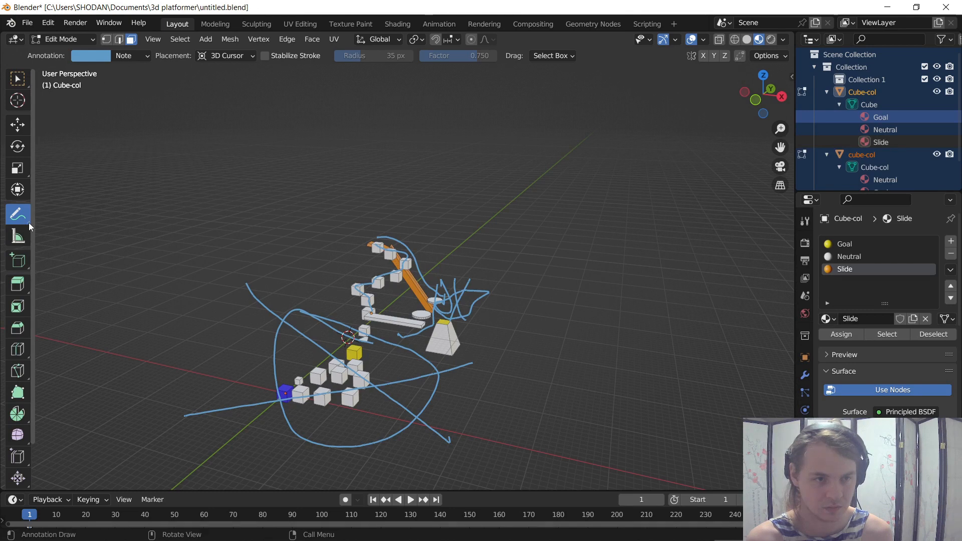
mouse_move(18, 214)
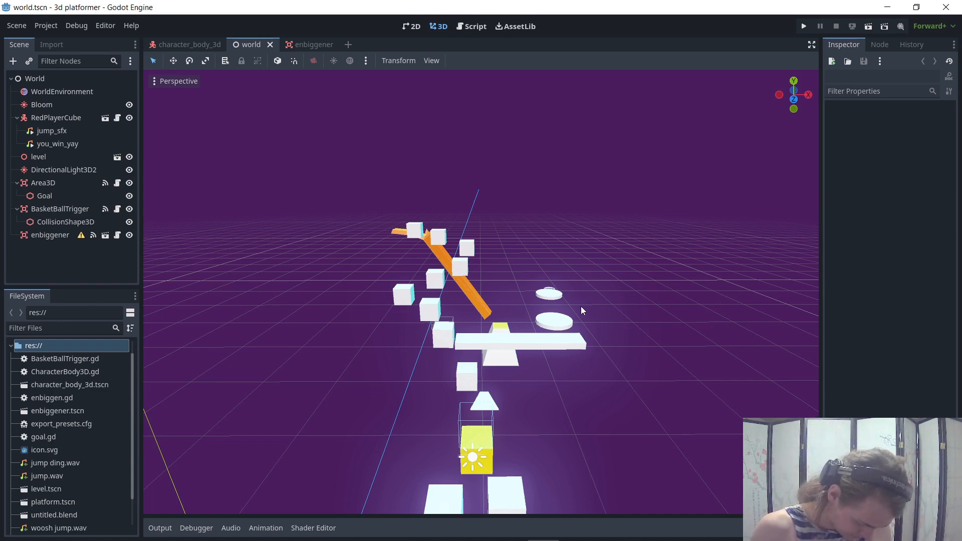
mouse_move(345, 180)
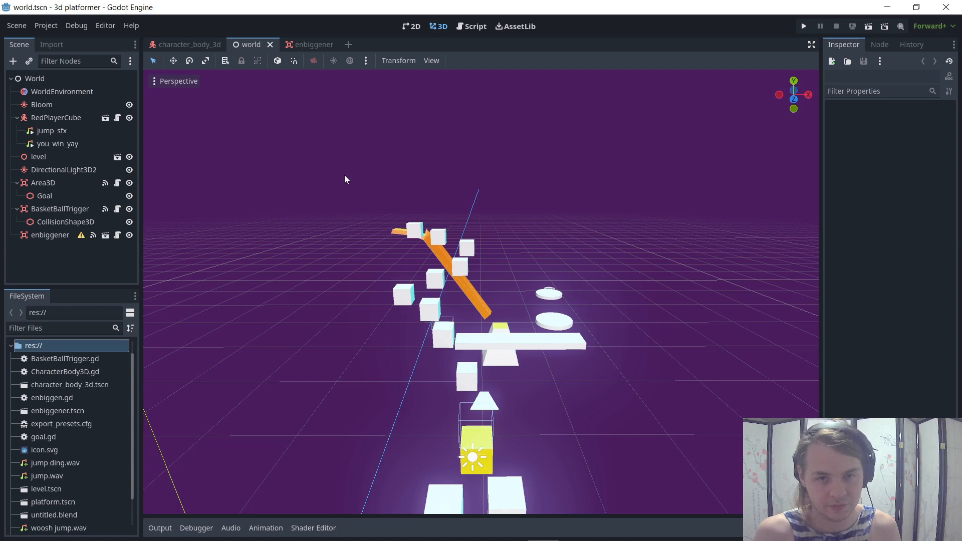
Run the 3d platformer, play the player cube, then stop the game
click(803, 25)
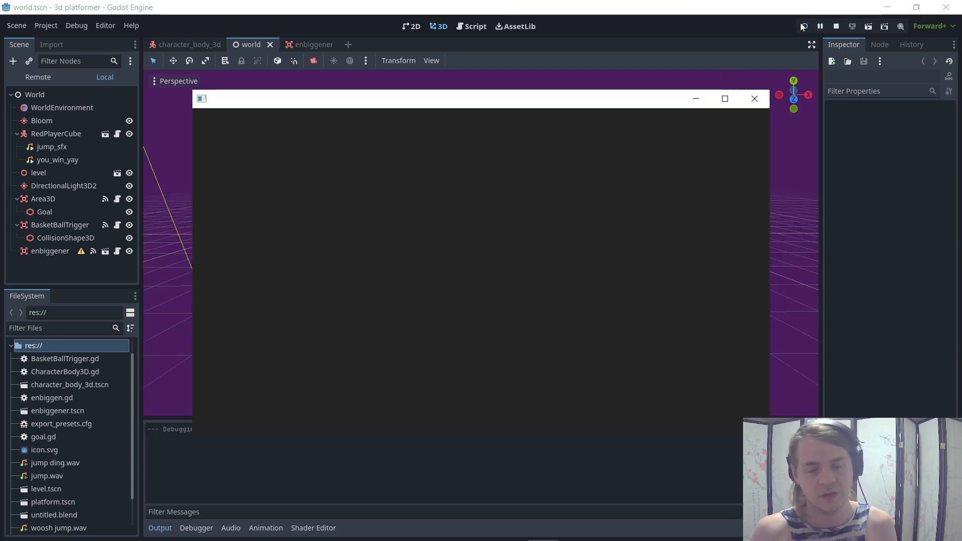
click(803, 25)
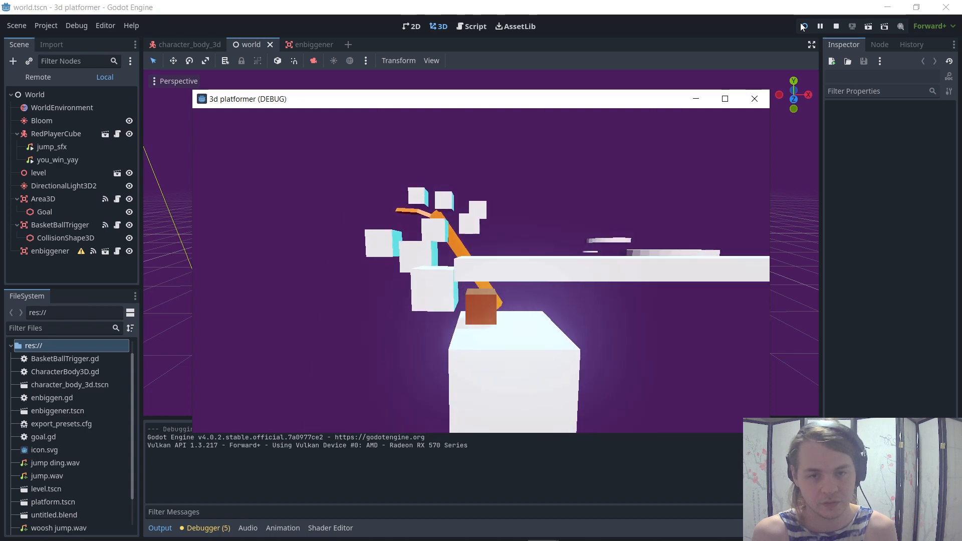
key(alt+tab)
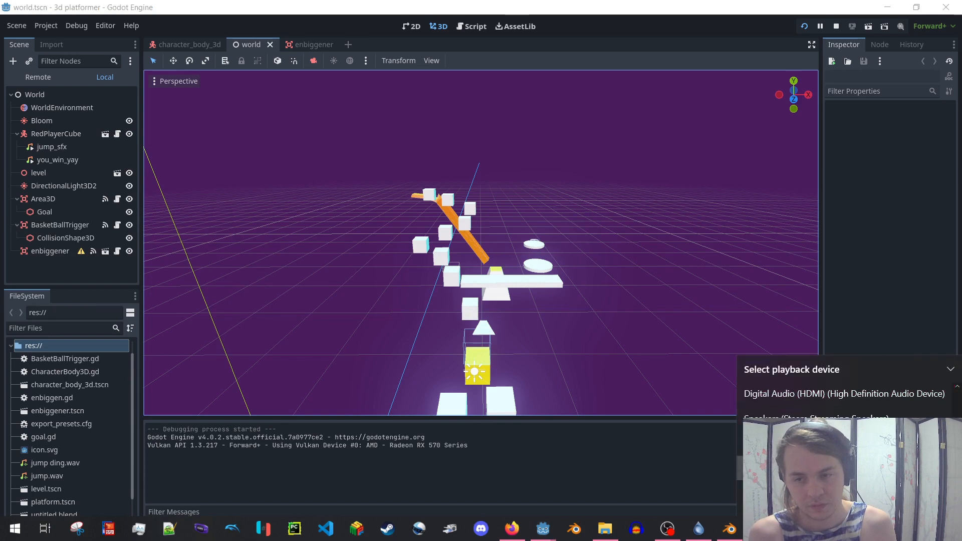
click(38, 172)
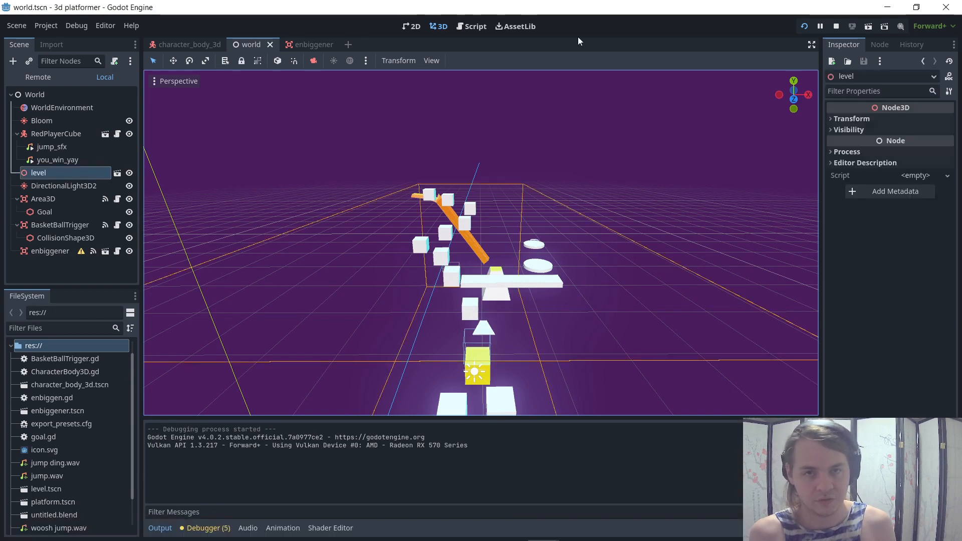
click(803, 26)
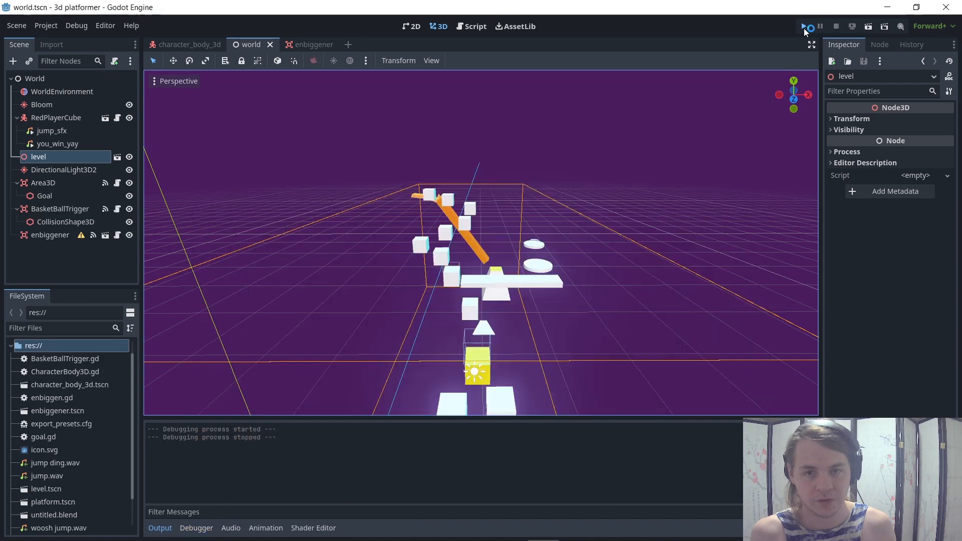
Playtest again until the enbiggener prints 'enbiggen!', then close the game window
click(803, 26)
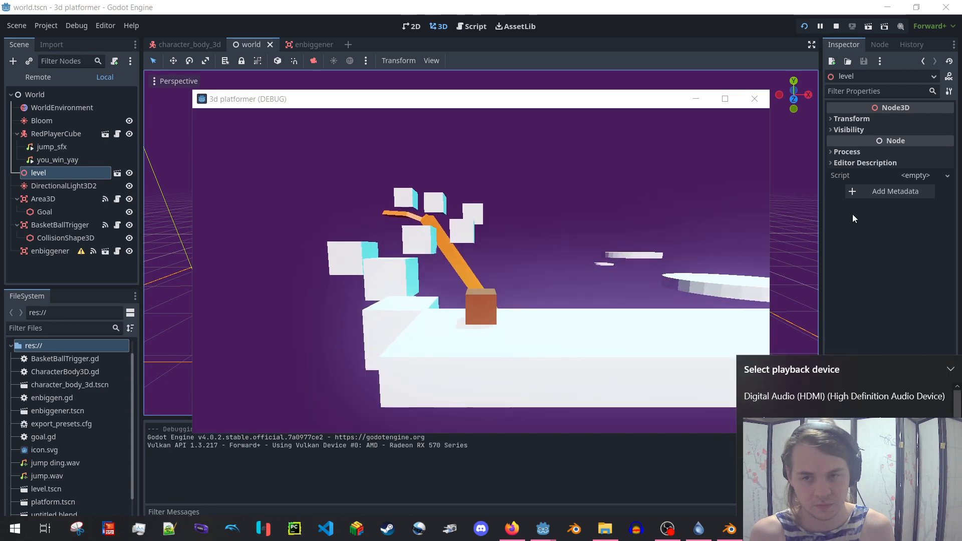
click(753, 99)
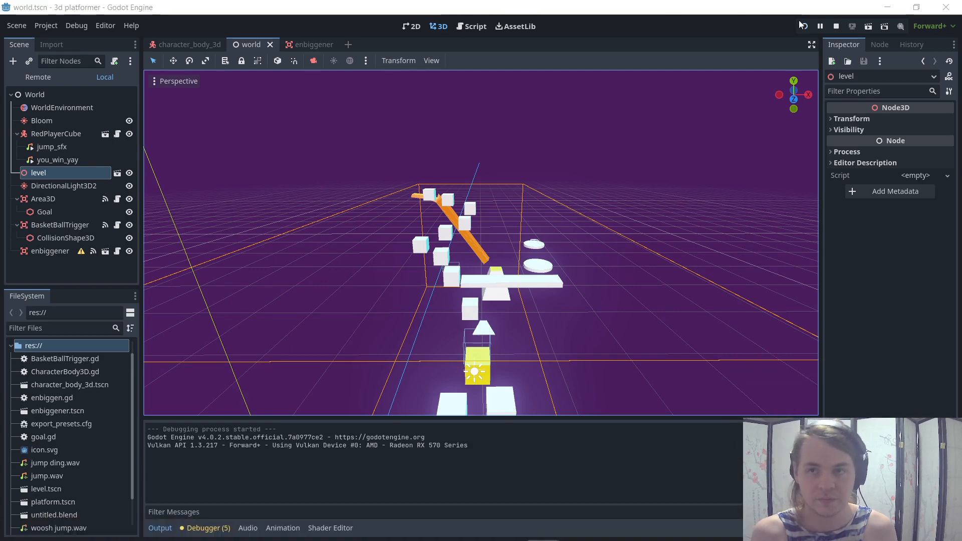
click(802, 25)
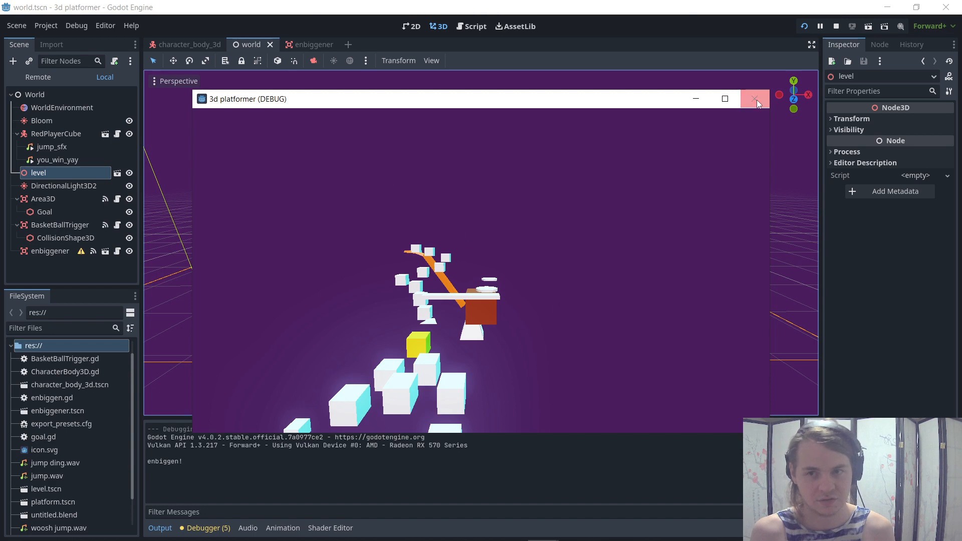
click(754, 99)
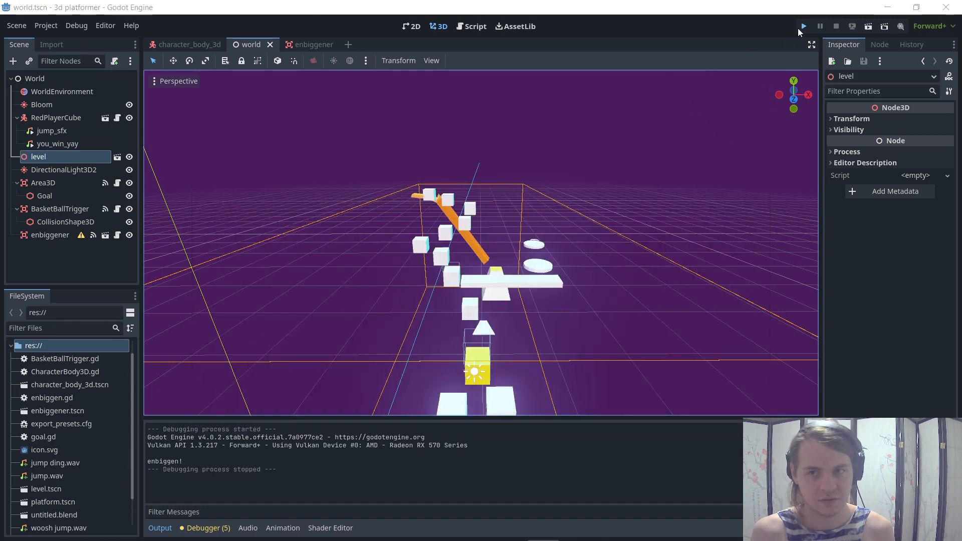
Look around the level and open the character_body_3d player scene
click(802, 25)
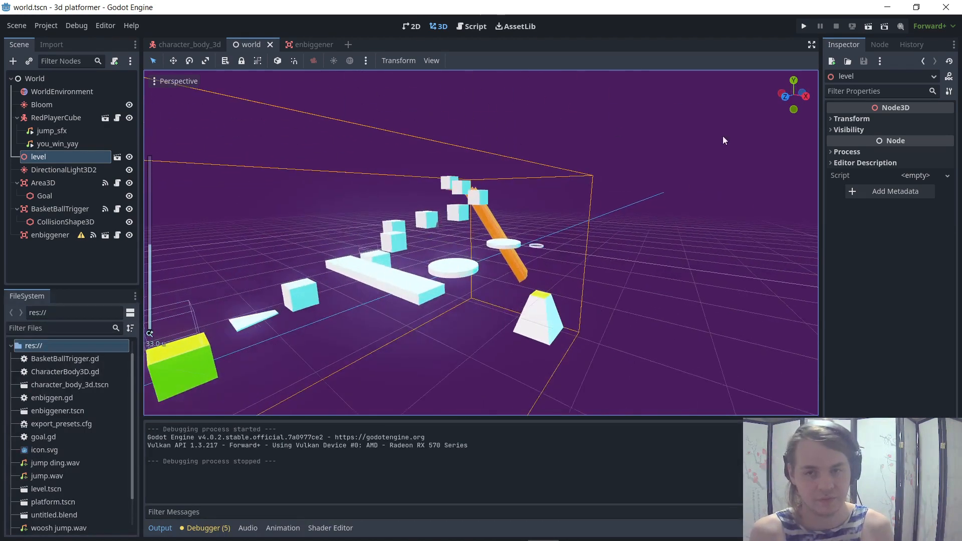
click(191, 44)
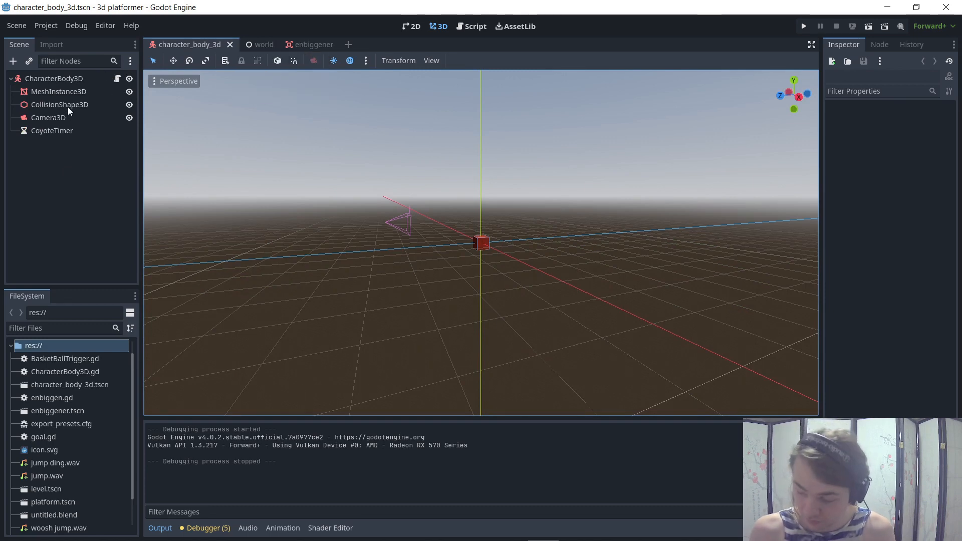
Open CharacterBody3D's script and declare 'func enbiggen():' above _physics_process
click(54, 78)
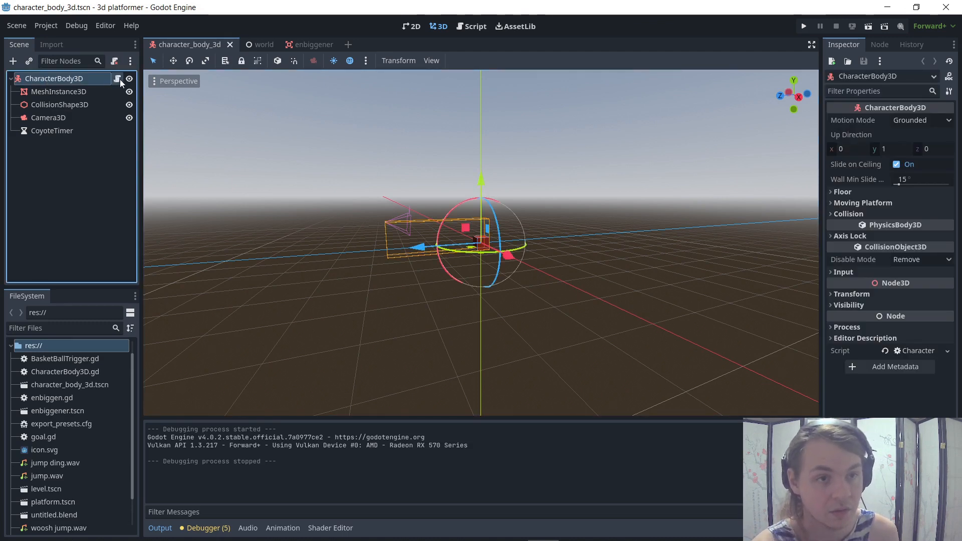
click(475, 25)
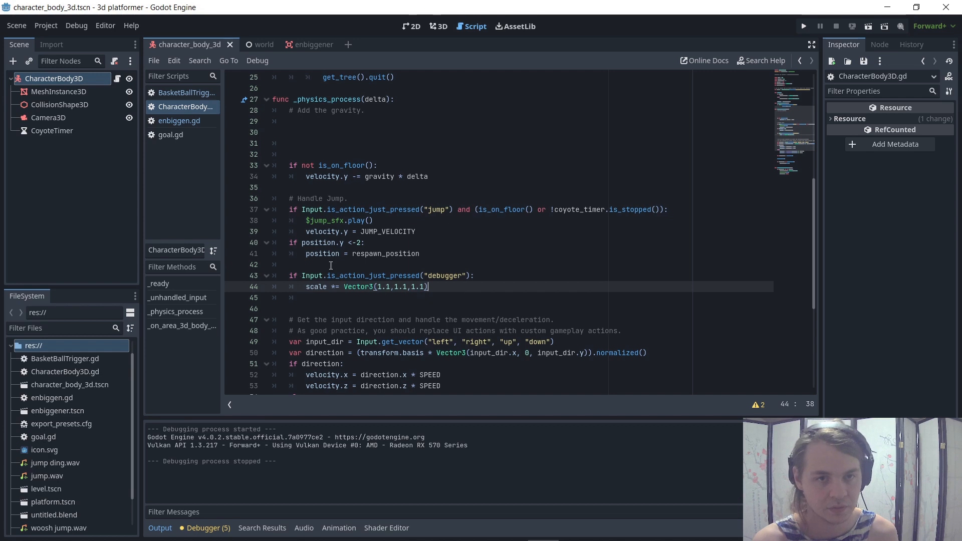
click(396, 88)
text(\)
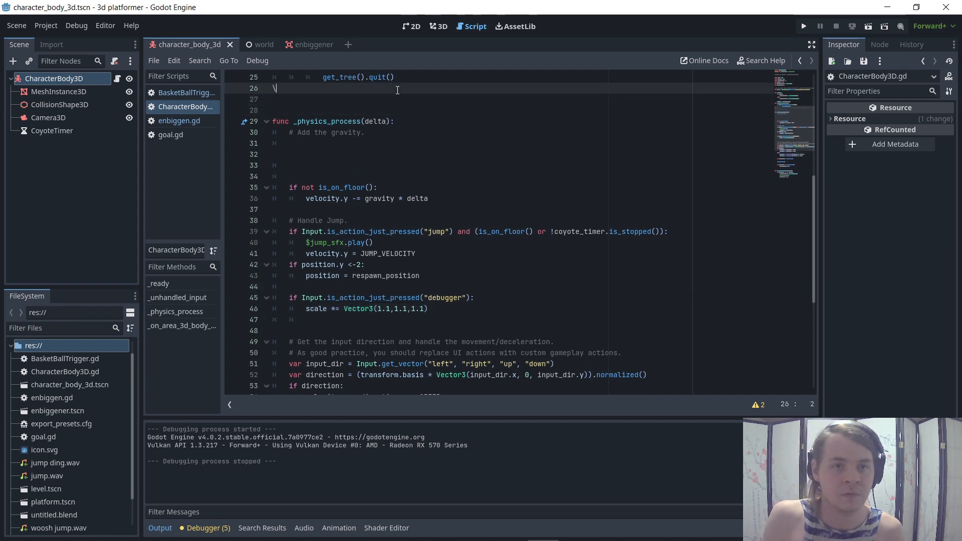
text(f)
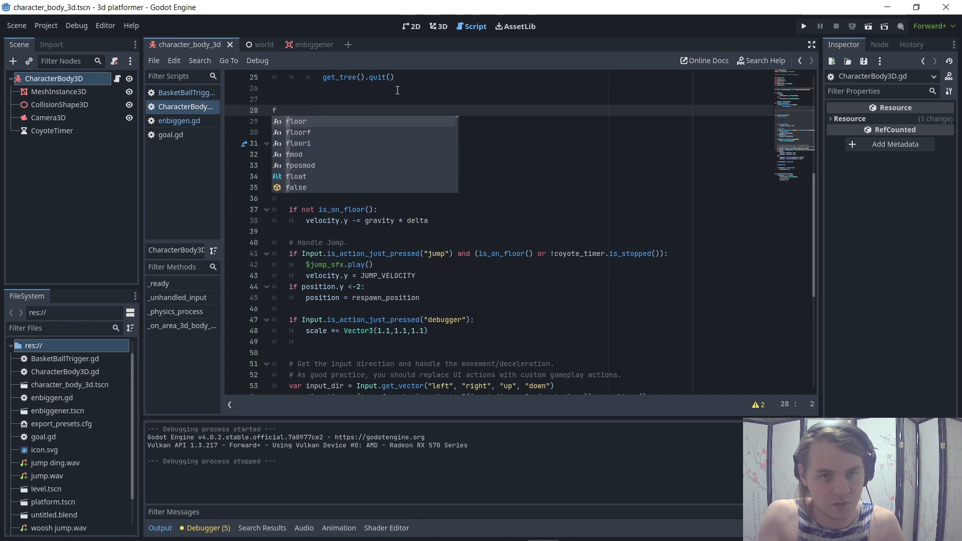
text(unc enbiggen()
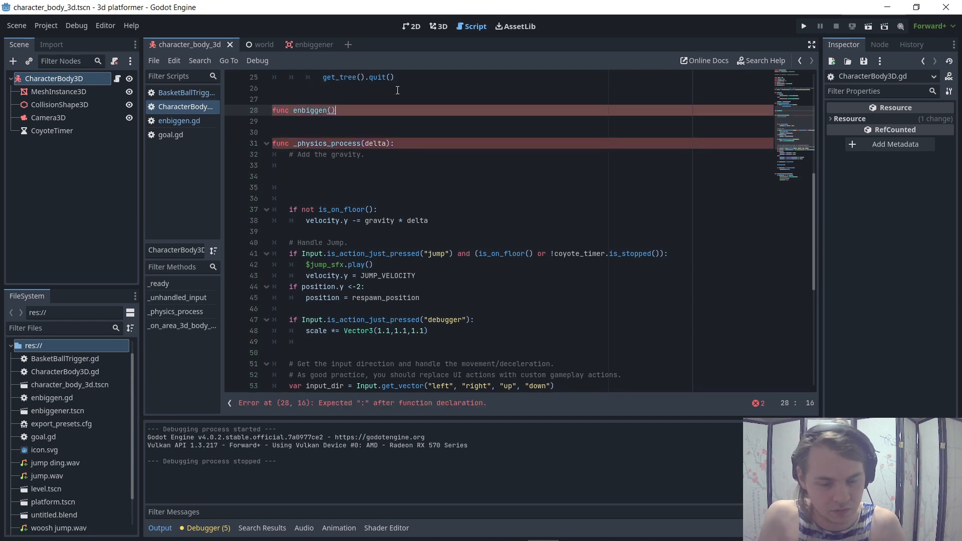
text(:)
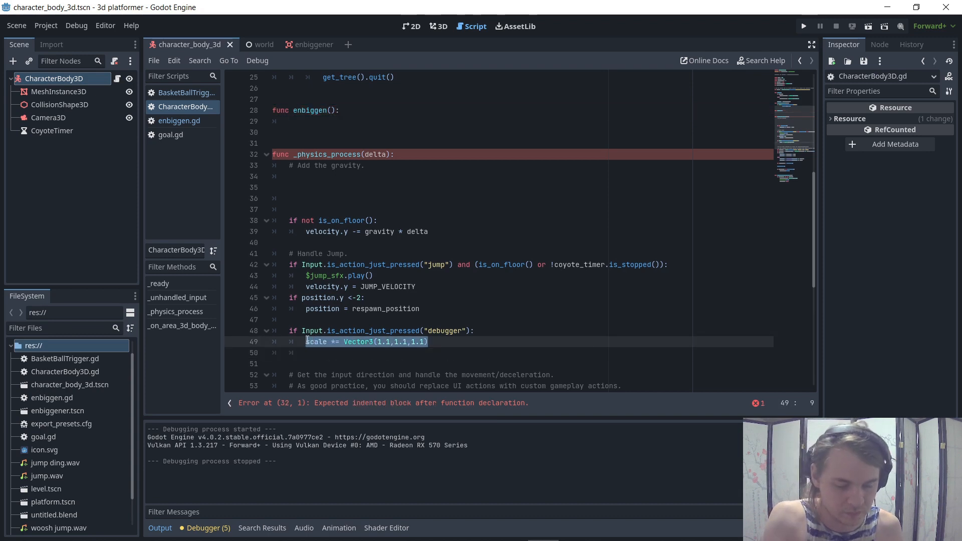
click(319, 165)
text(scale *= Vector3(1.5,1.5,1.5))
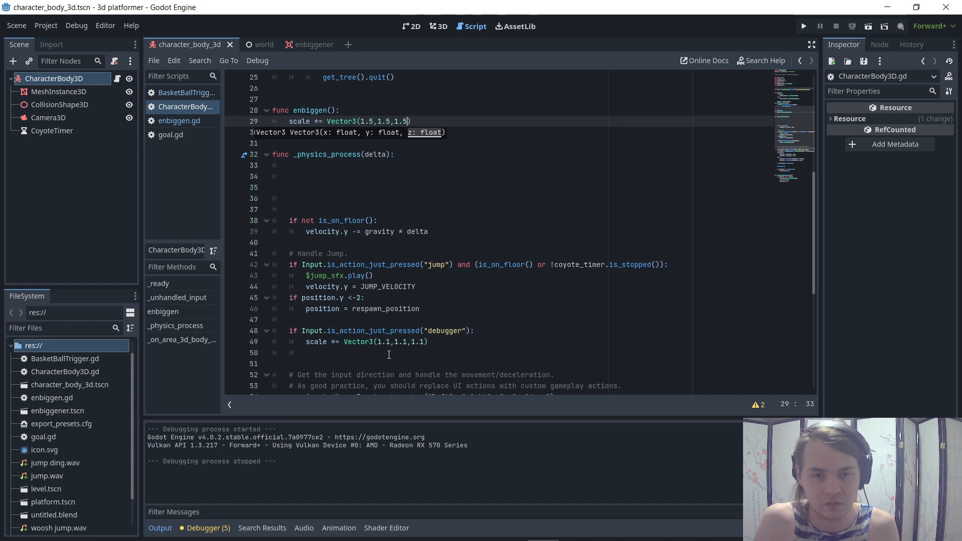
Change the debugger scale line to Vector3(1.5,1.5,1.5) and playtest the game
click(390, 342)
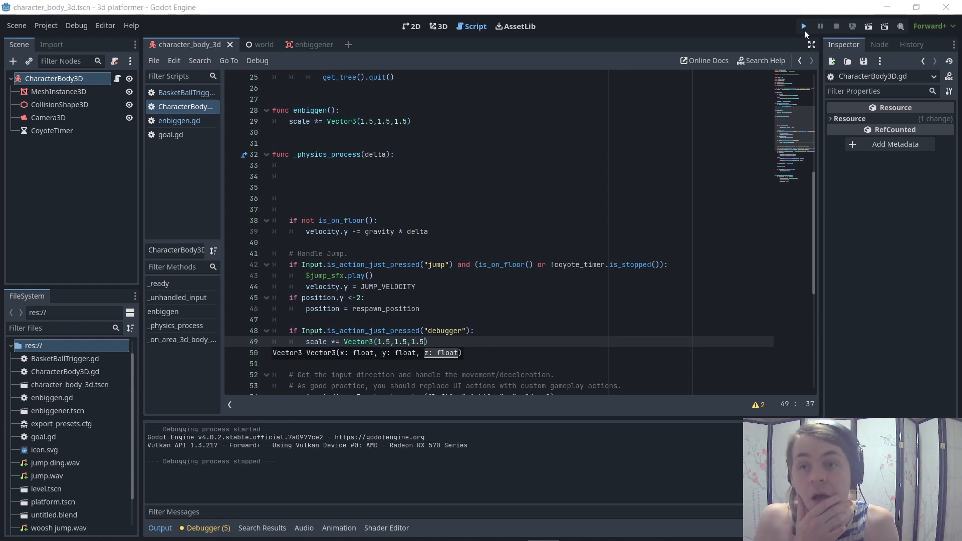
click(803, 26)
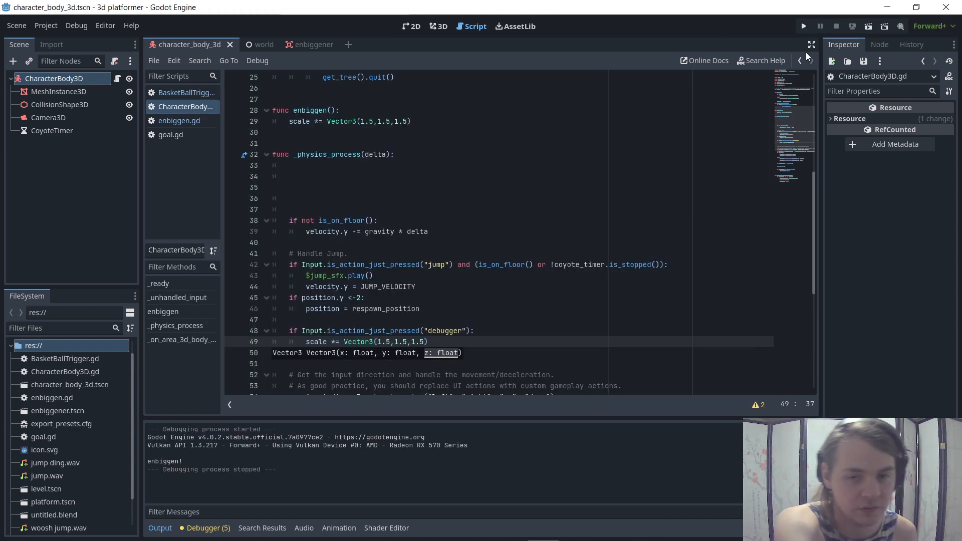
mouse_move(401, 112)
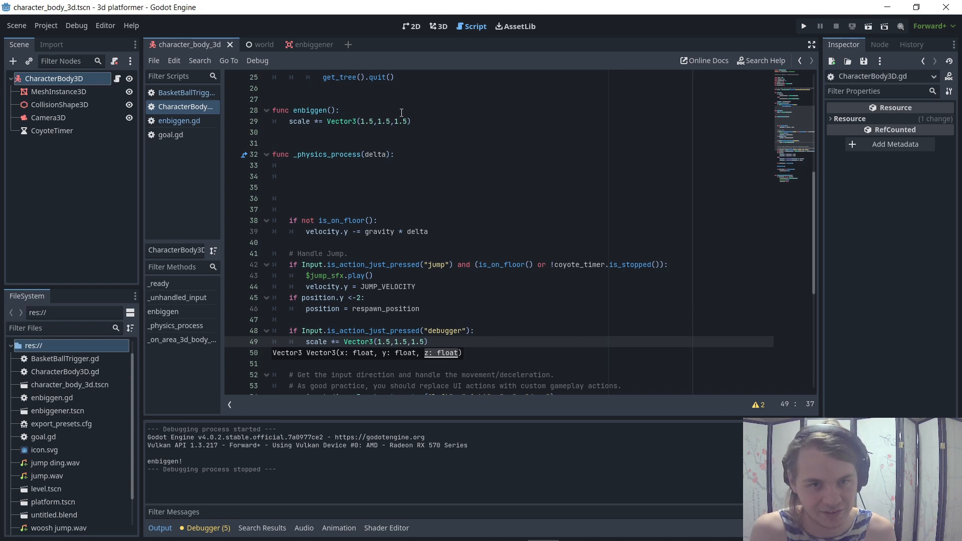
Change both Vector3 scale lines from 1.5 to 1.4 on all axes
click(371, 121)
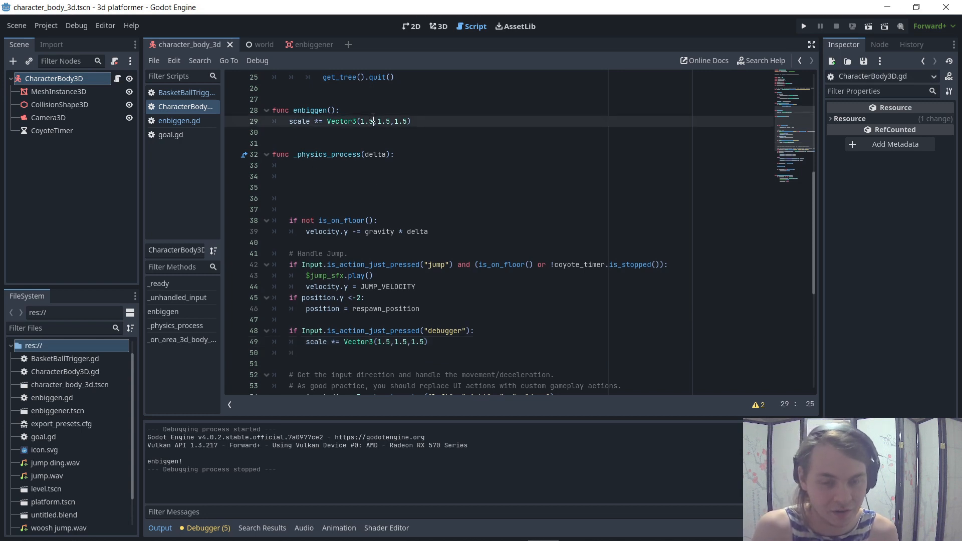
text(4)
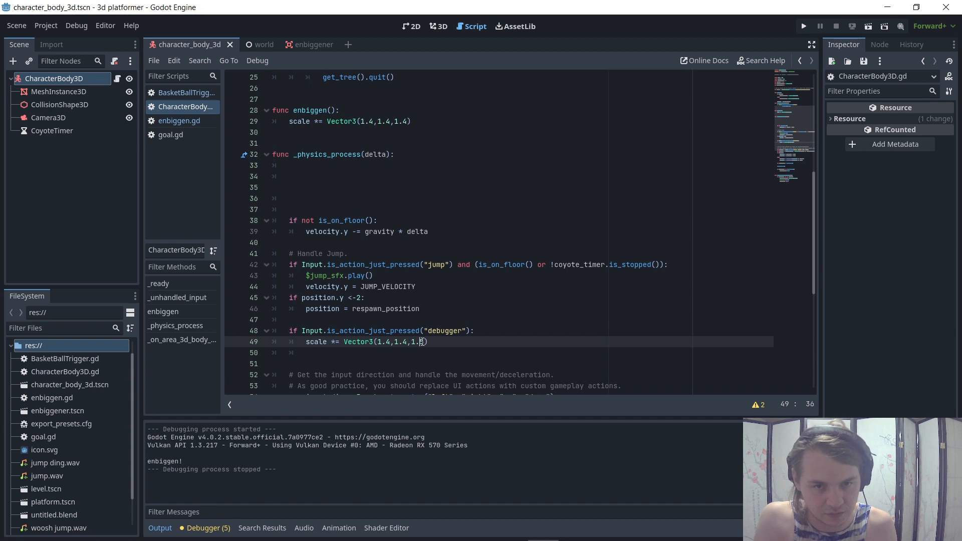
text(5)
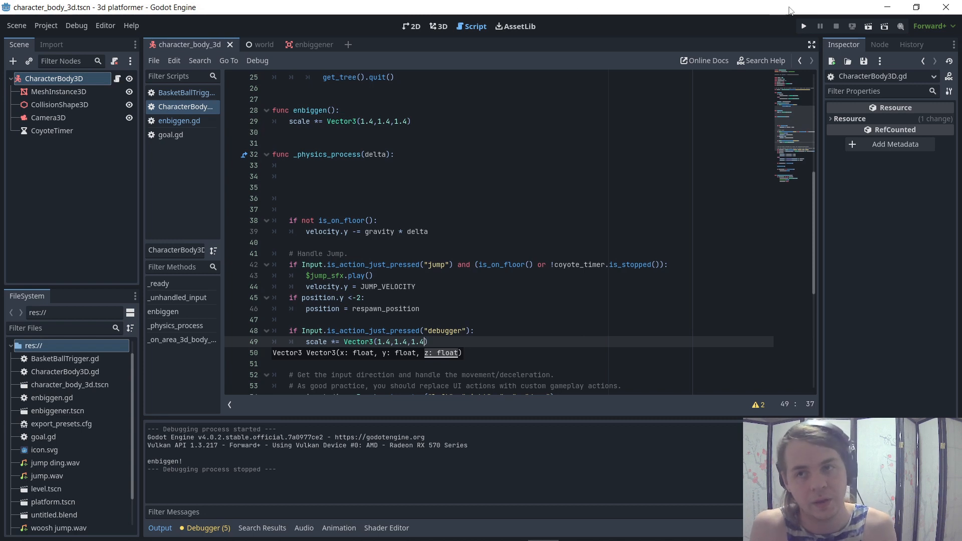
click(803, 26)
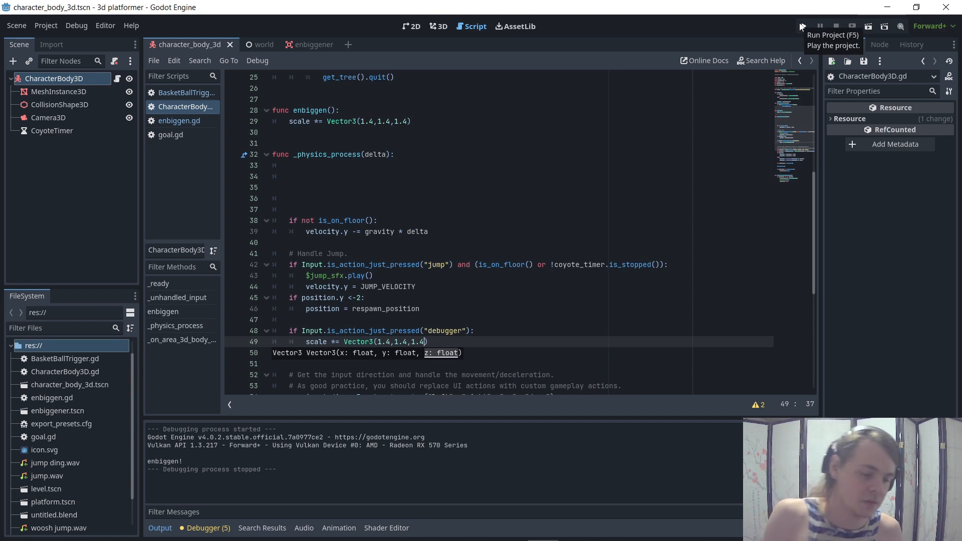
mouse_move(558, 380)
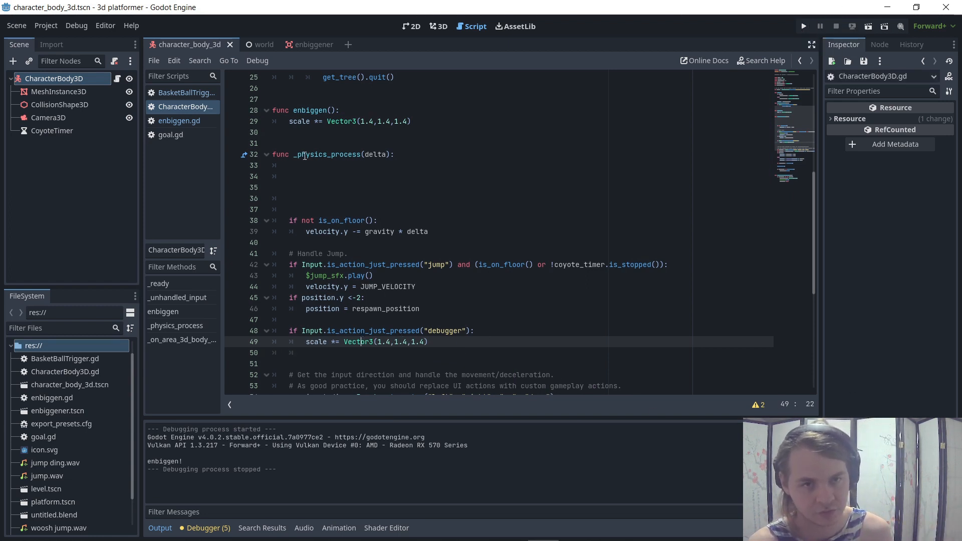
click(273, 199)
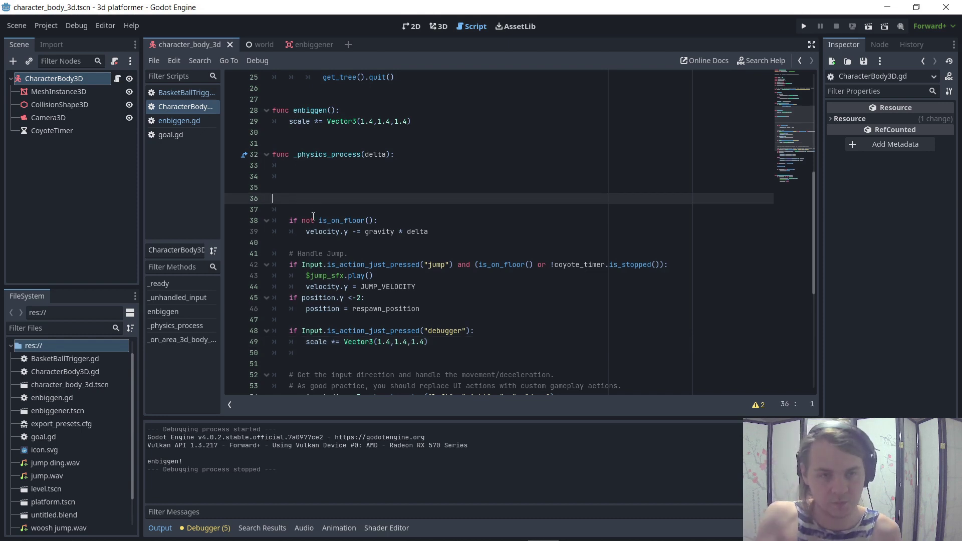